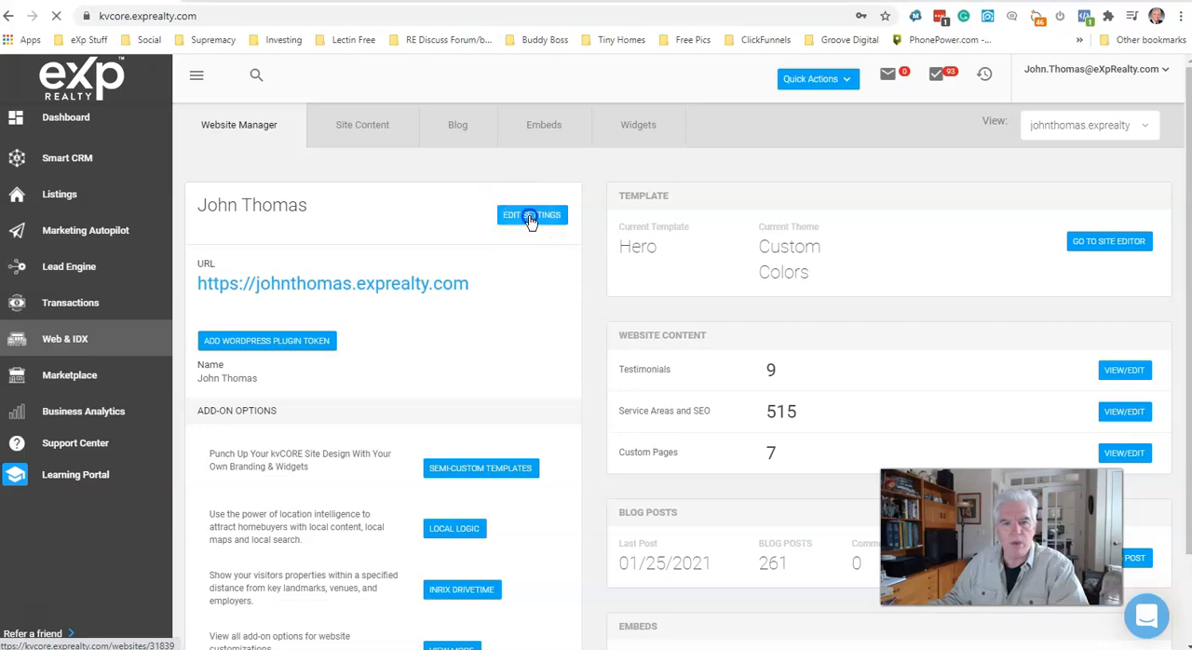
Step: Open Edit Settings for the johnthomas.exprealty.com site from Website Manager
left_click(532, 215)
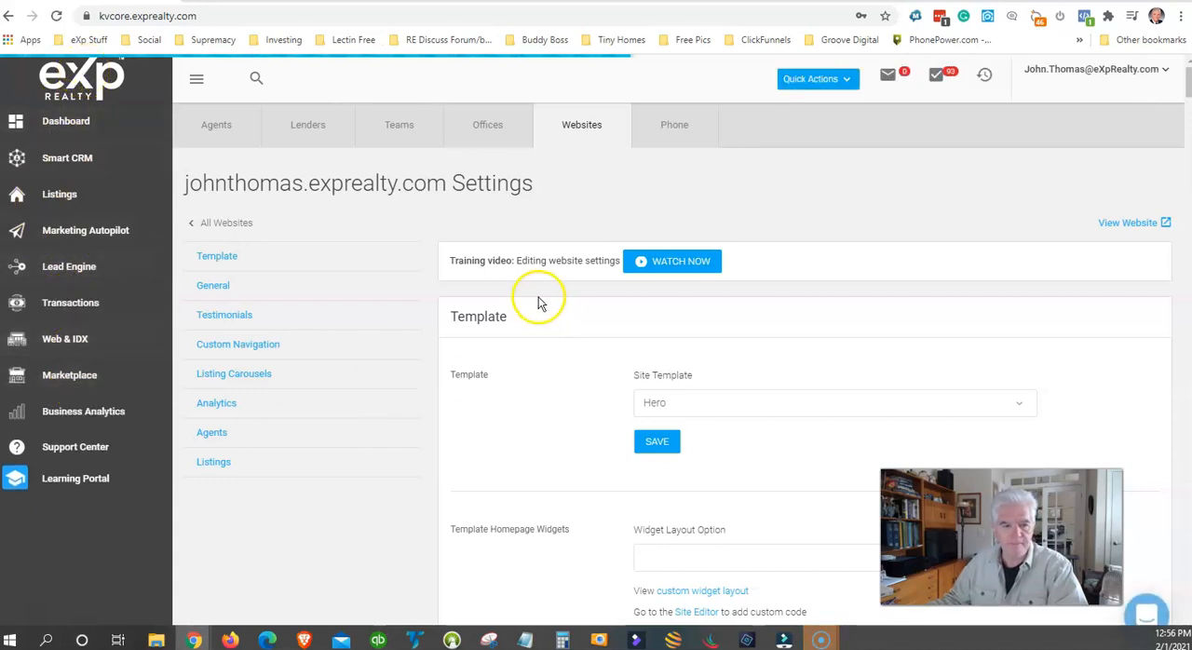
mouse_move(571, 361)
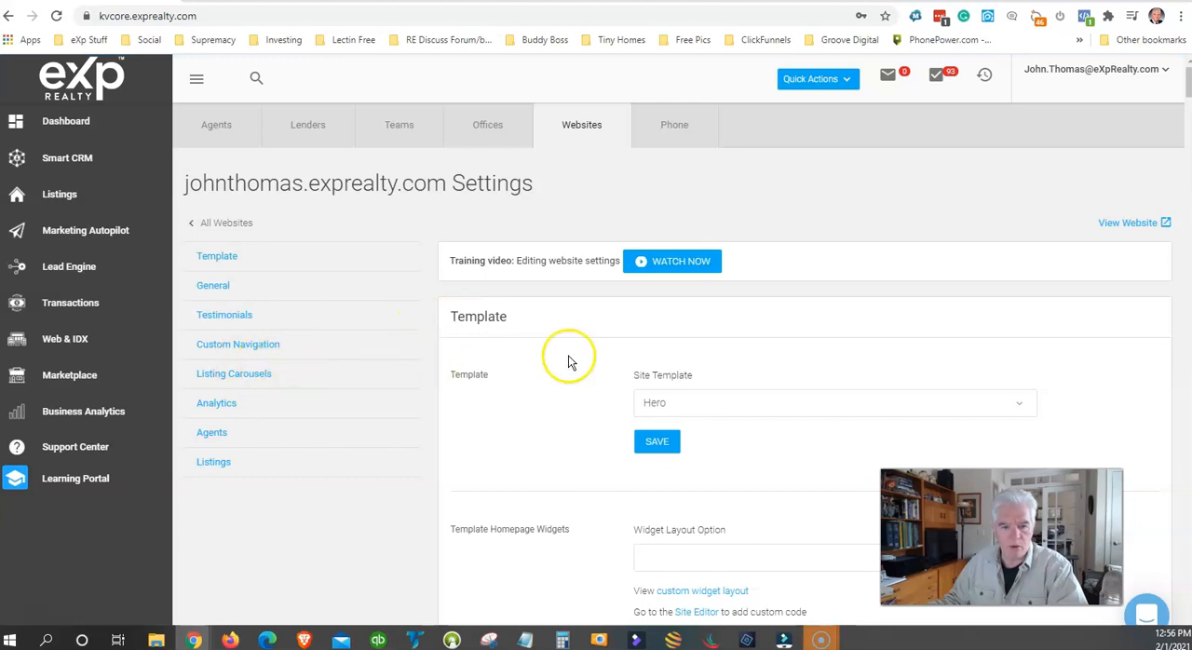
mouse_move(216, 402)
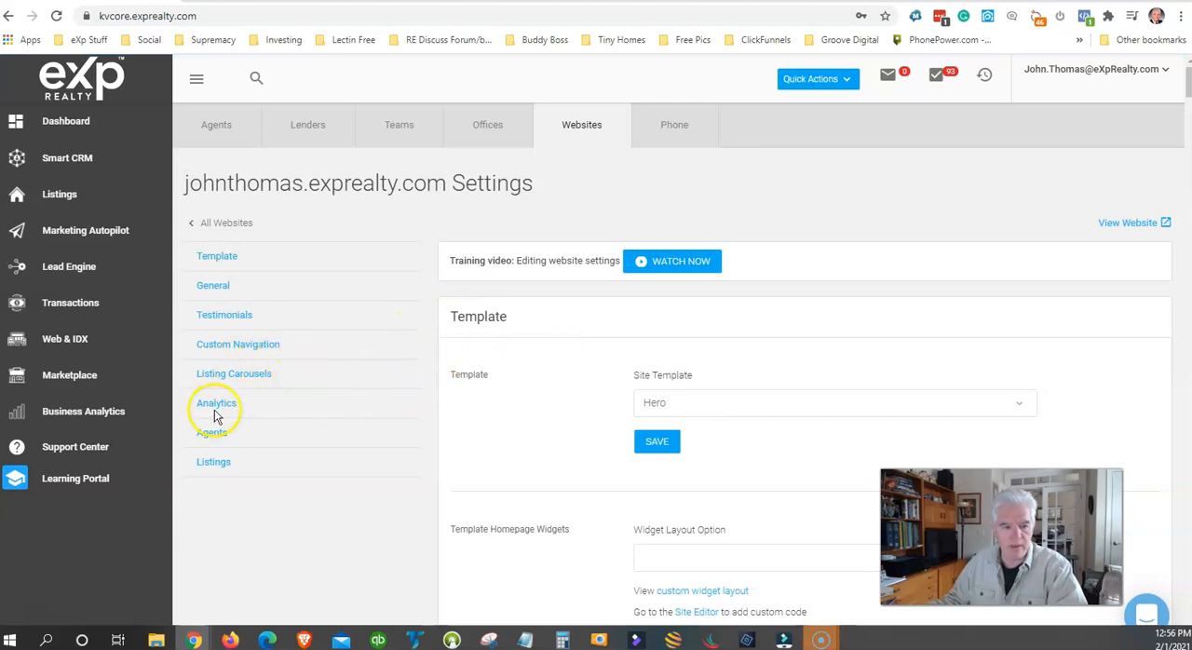
Step: Jump to the Analytics section to show Google Analytics ID UA-87768998-1
left_click(216, 402)
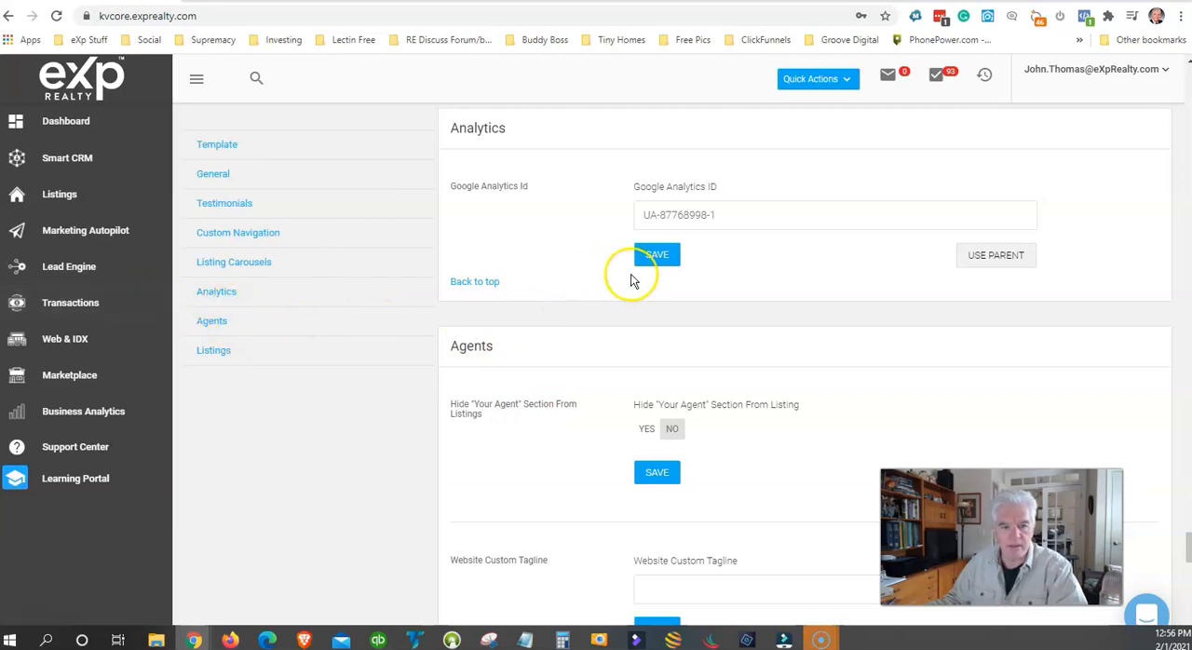
scroll("up", 3)
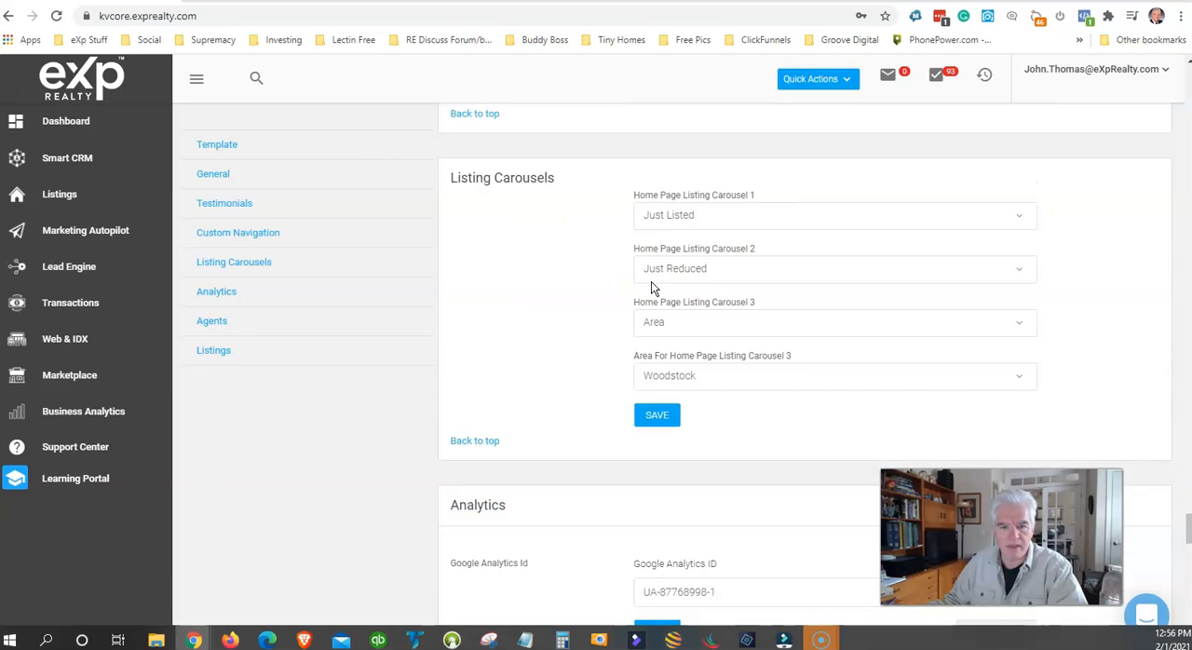
scroll("down", 3)
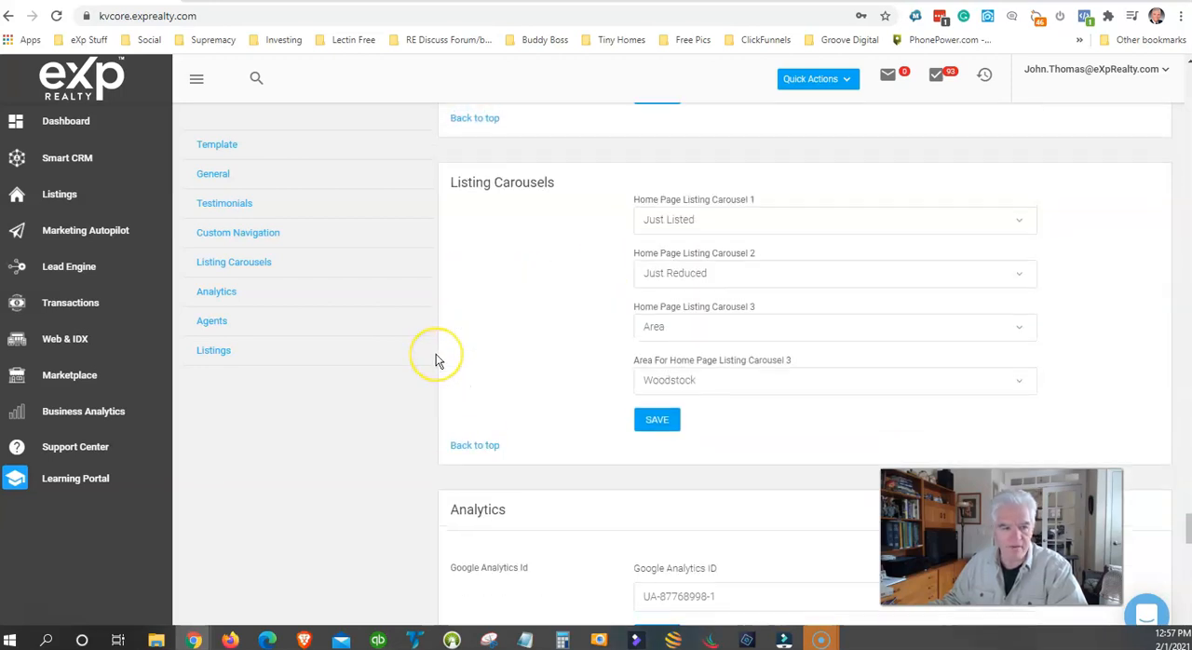
Step: Scroll through the Custom Header code to the End Facebook Pixel Code comment
scroll("down", 3)
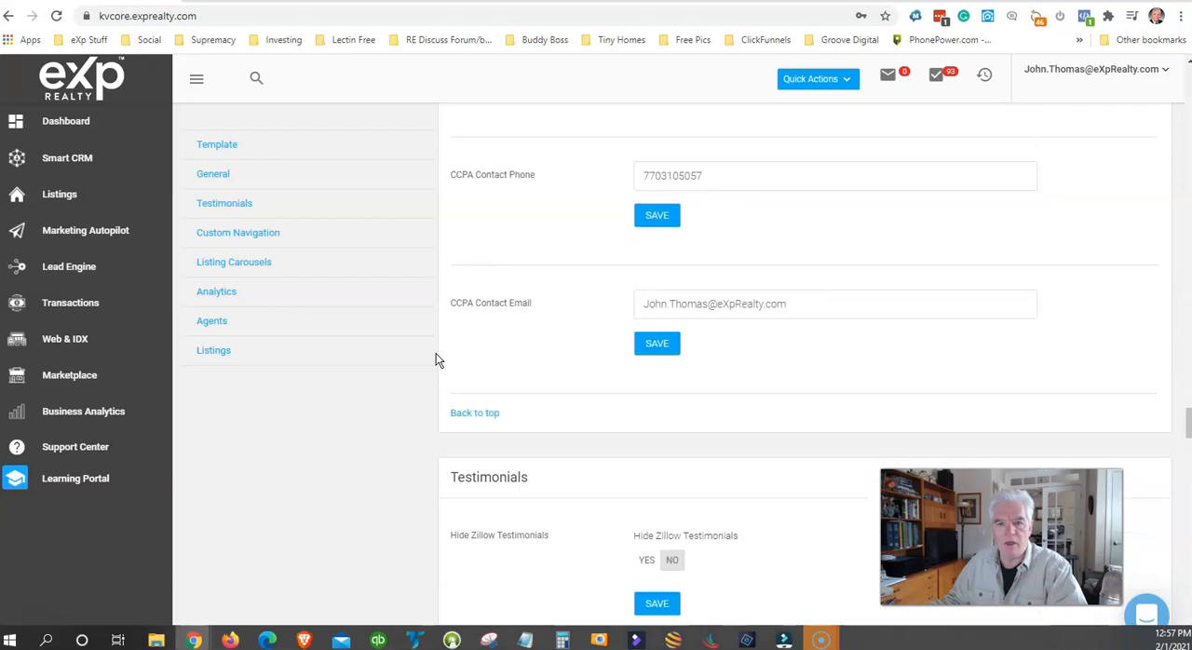
scroll("up", 3)
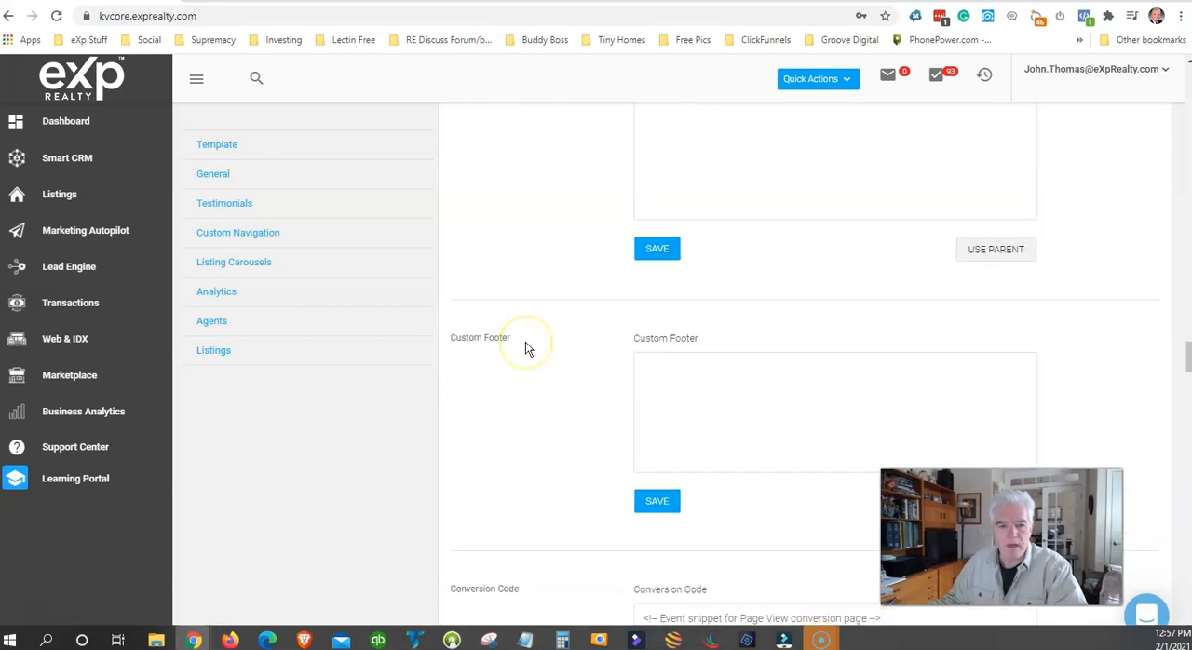
scroll("up", 3)
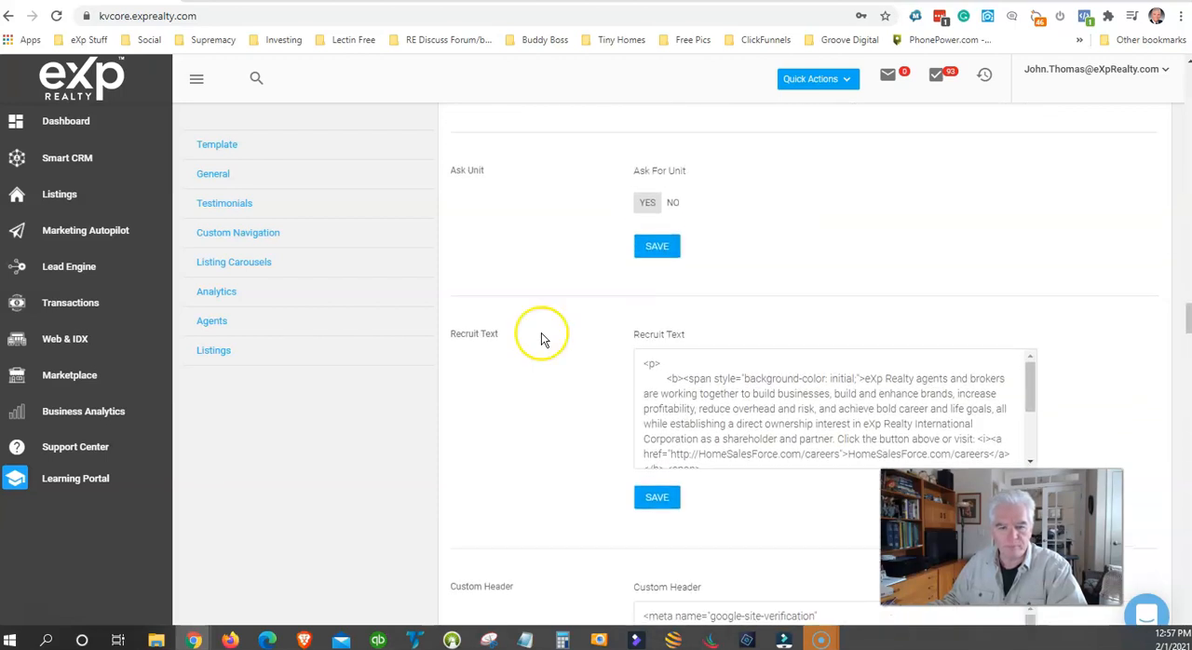
scroll("down", 3)
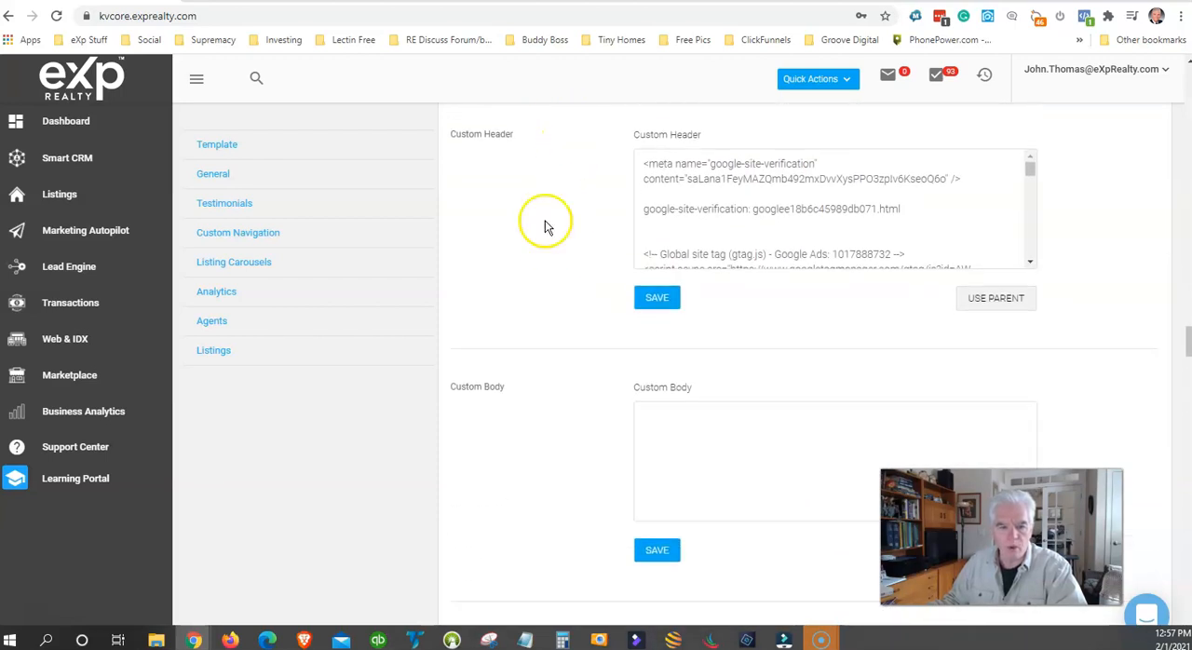
mouse_move(1041, 247)
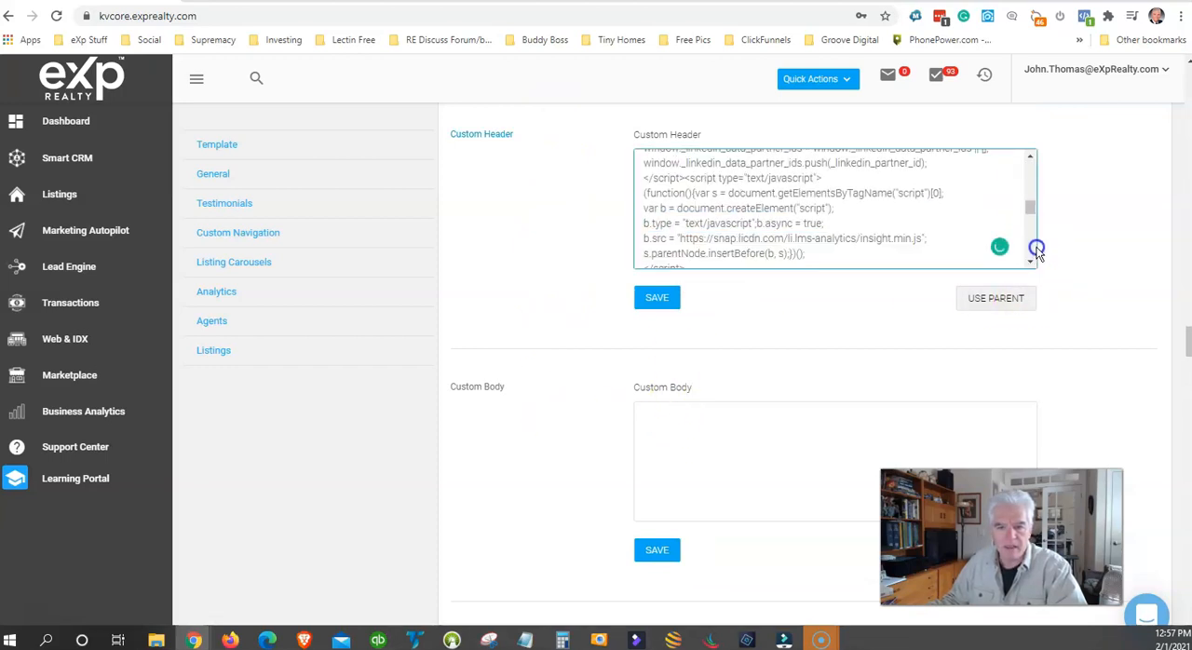
scroll("down", 3)
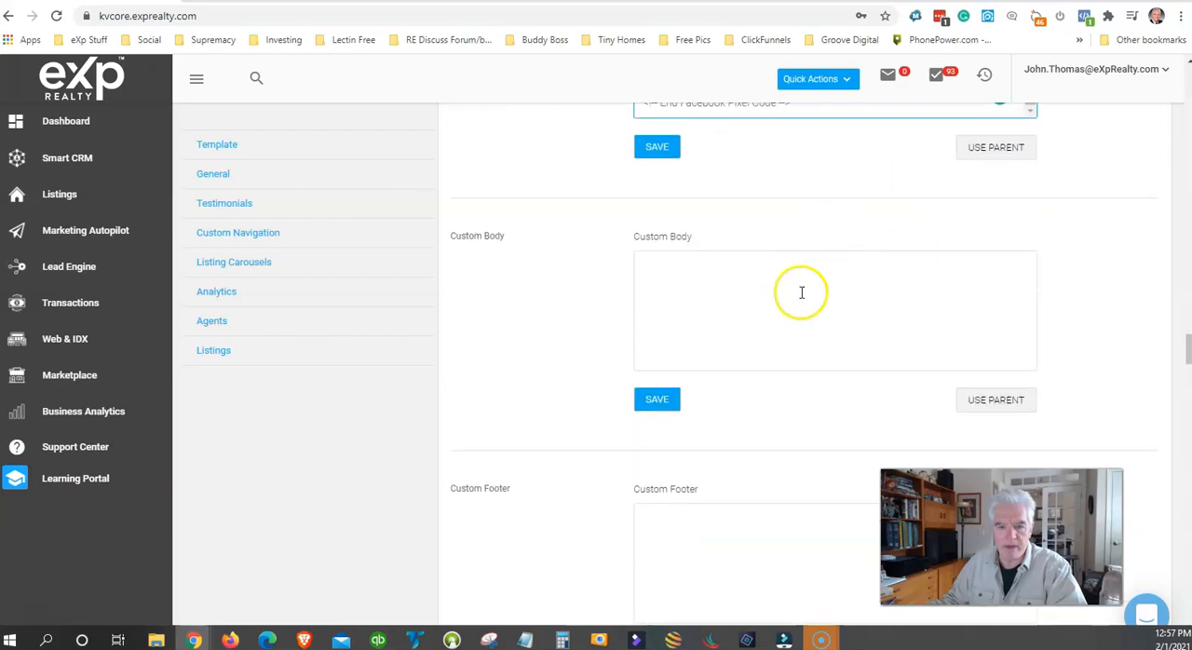
scroll("down", 3)
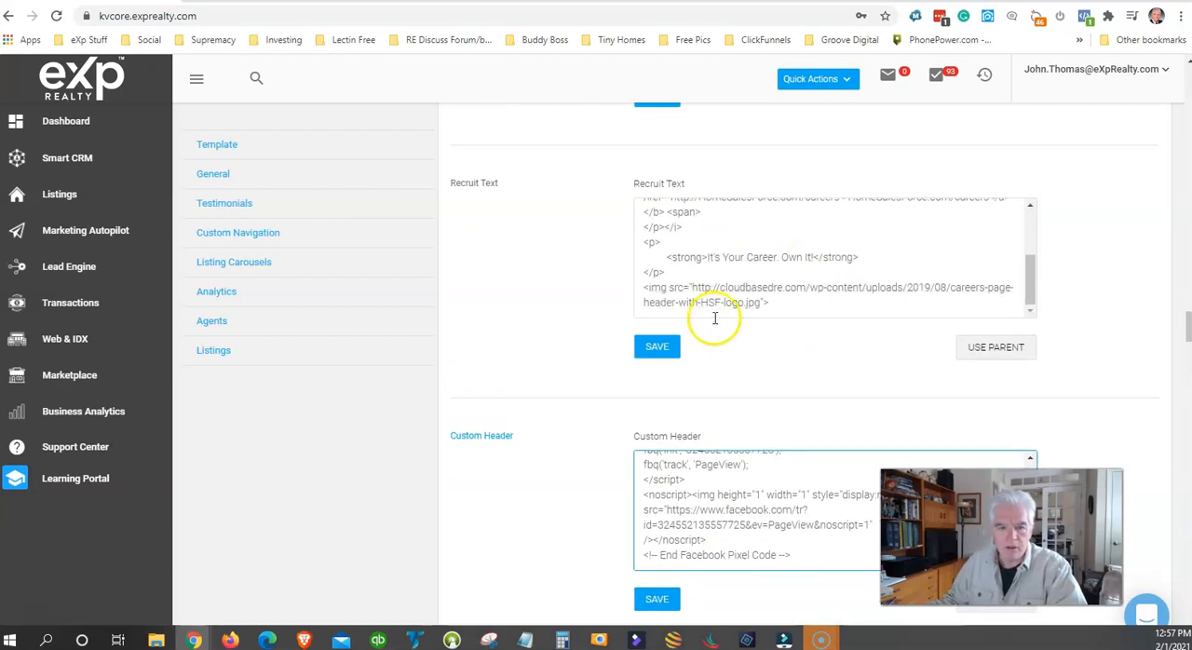
scroll("down", 3)
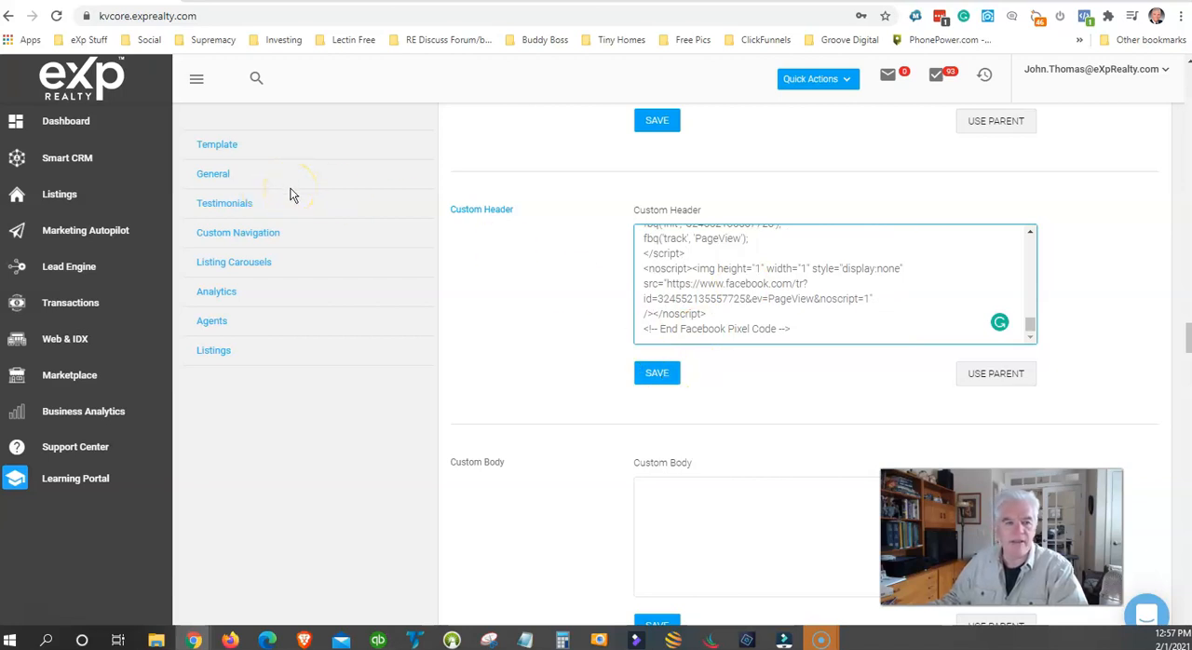
mouse_move(291, 193)
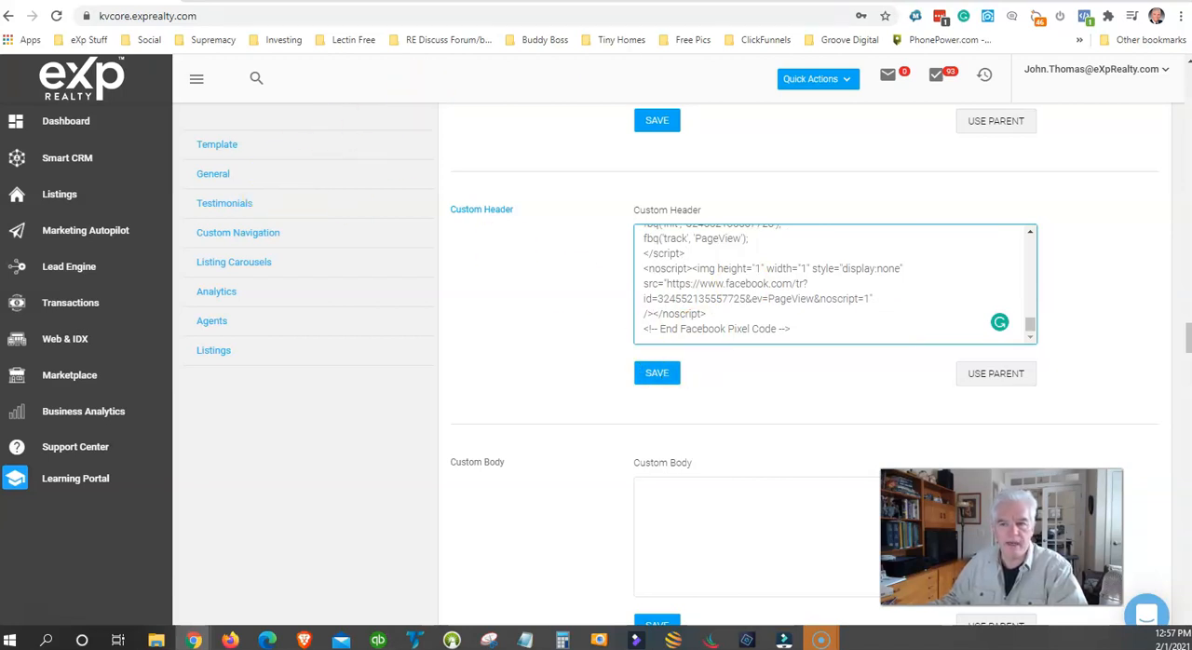
Step: View the live johnthomas.exprealty.com home page in the browser
left_click(202, 16)
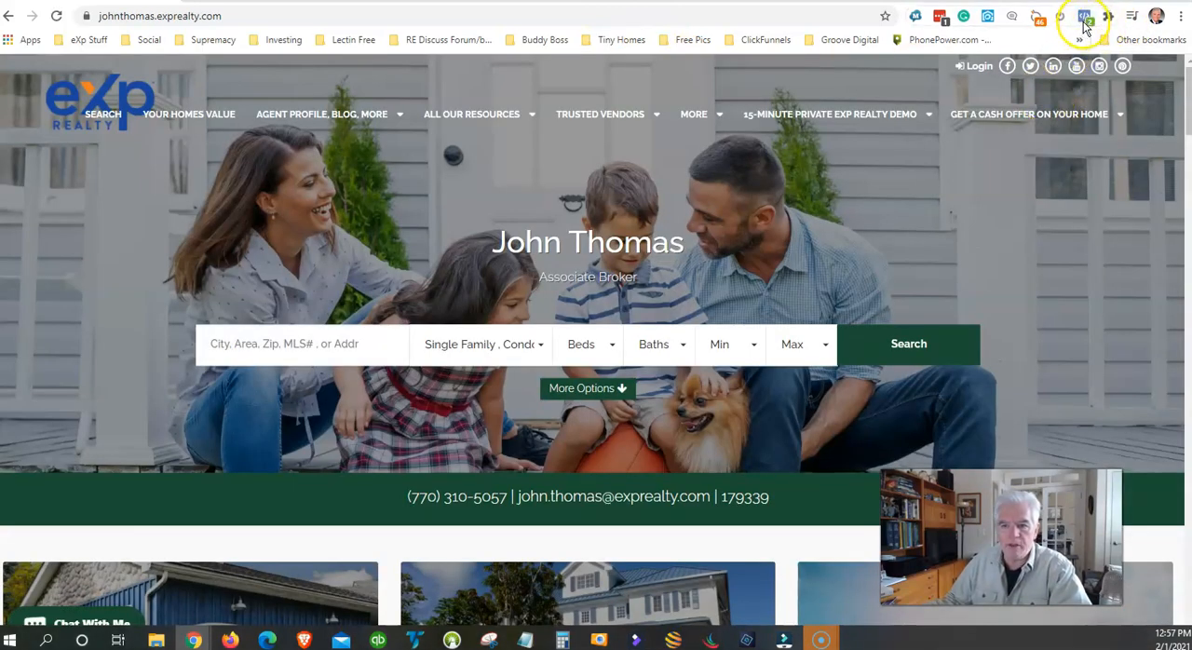
mouse_move(1084, 16)
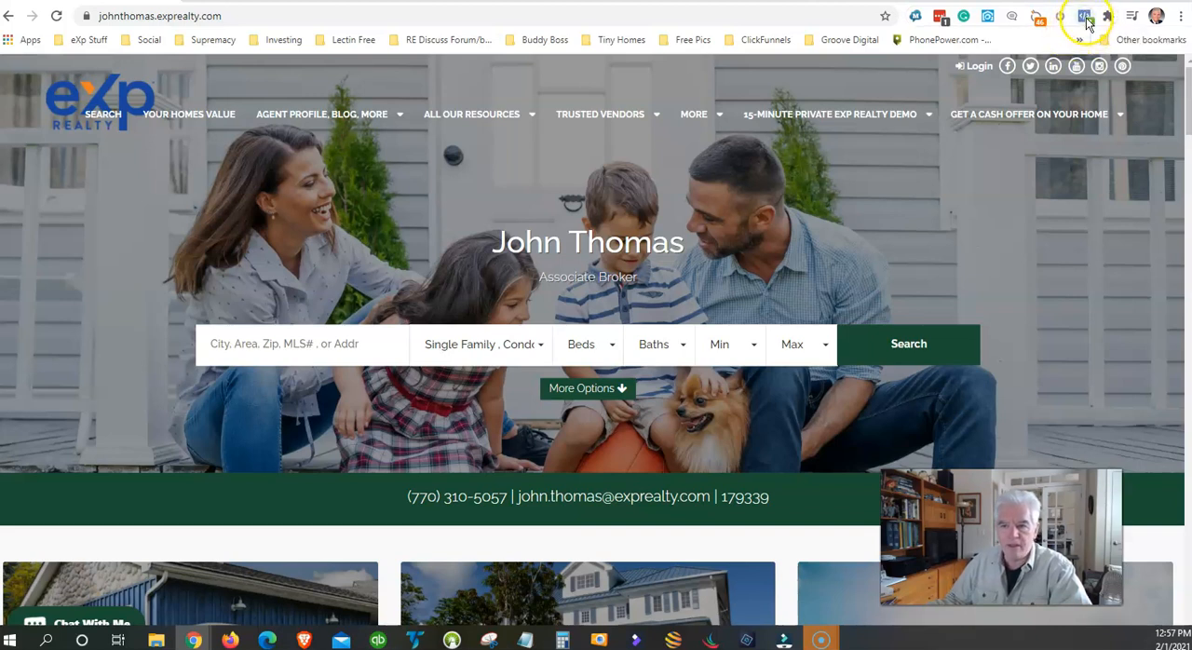
left_click(1083, 16)
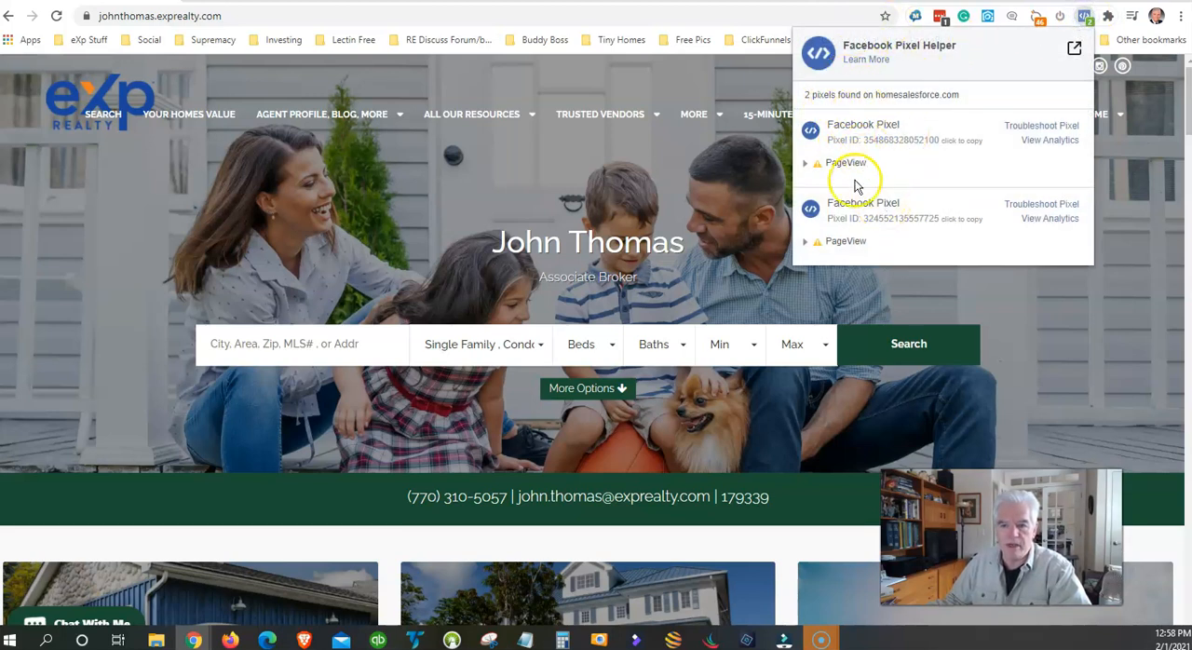
mouse_move(931, 111)
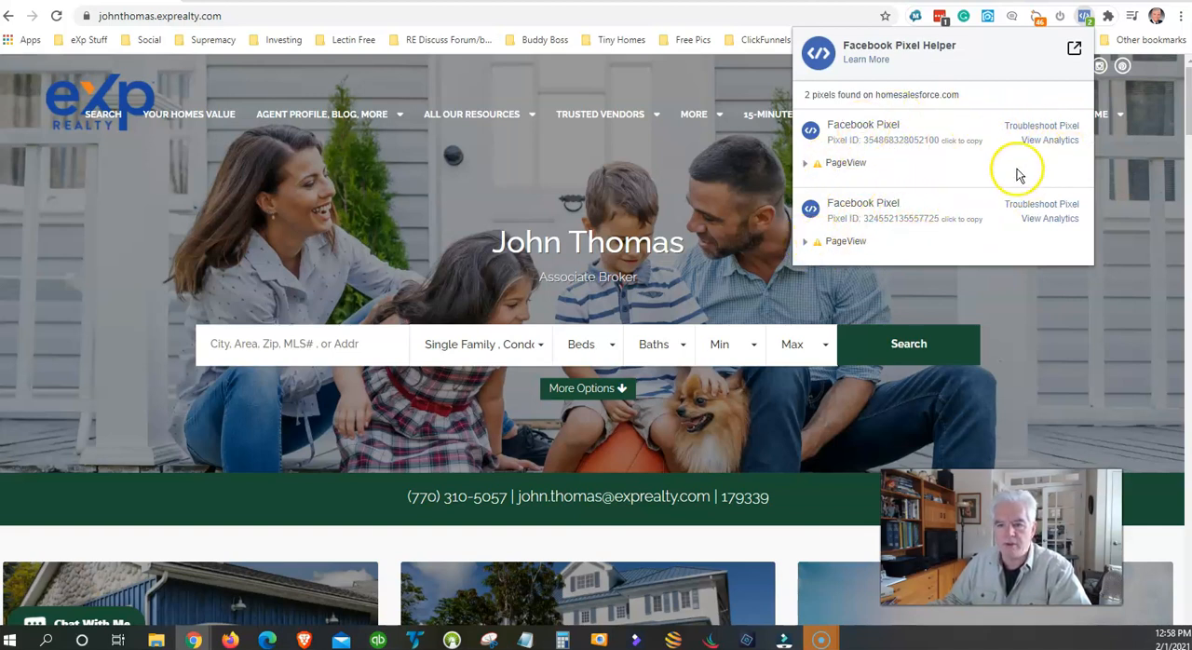
mouse_move(689, 91)
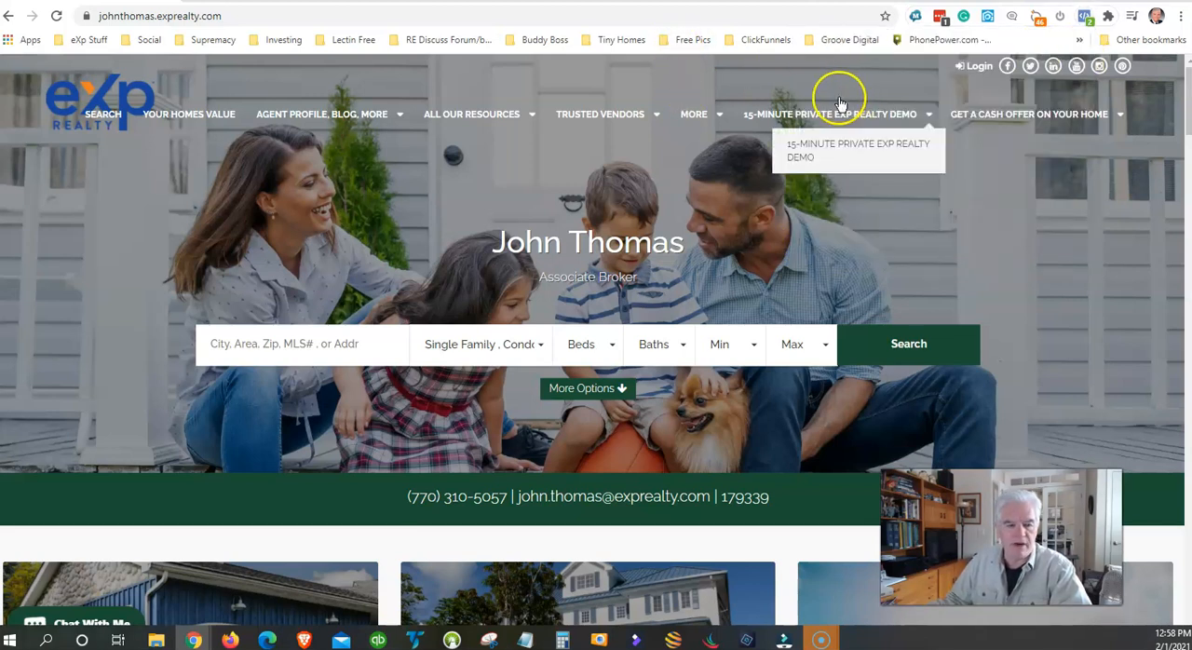
mouse_move(781, 73)
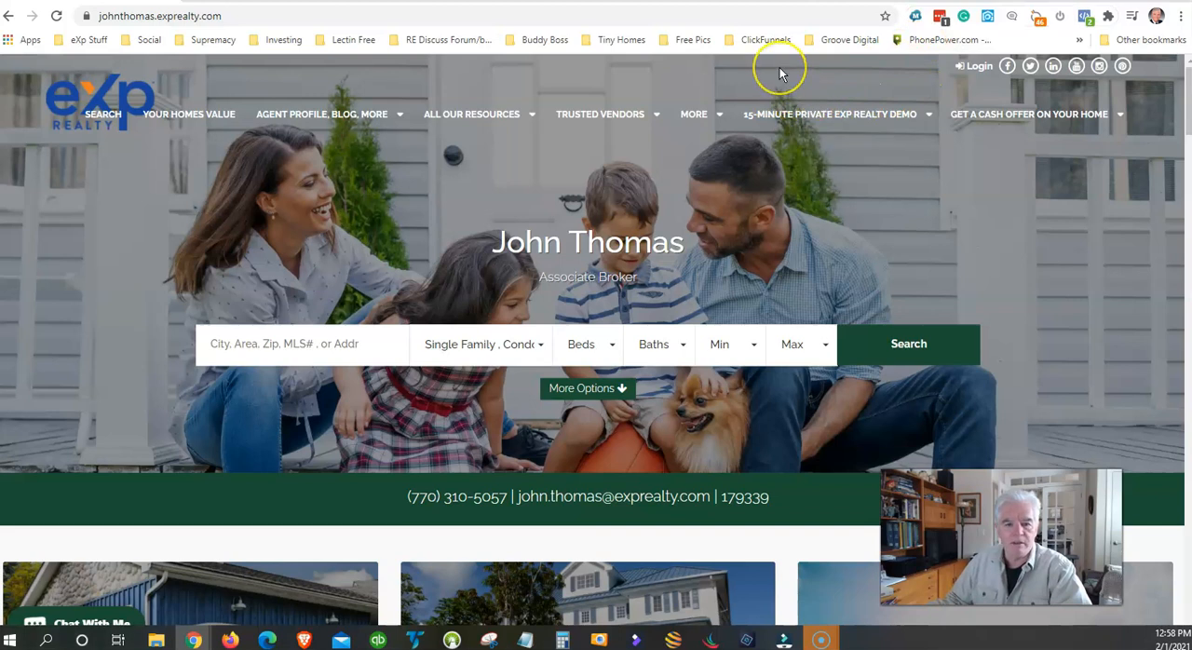
mouse_move(926, 13)
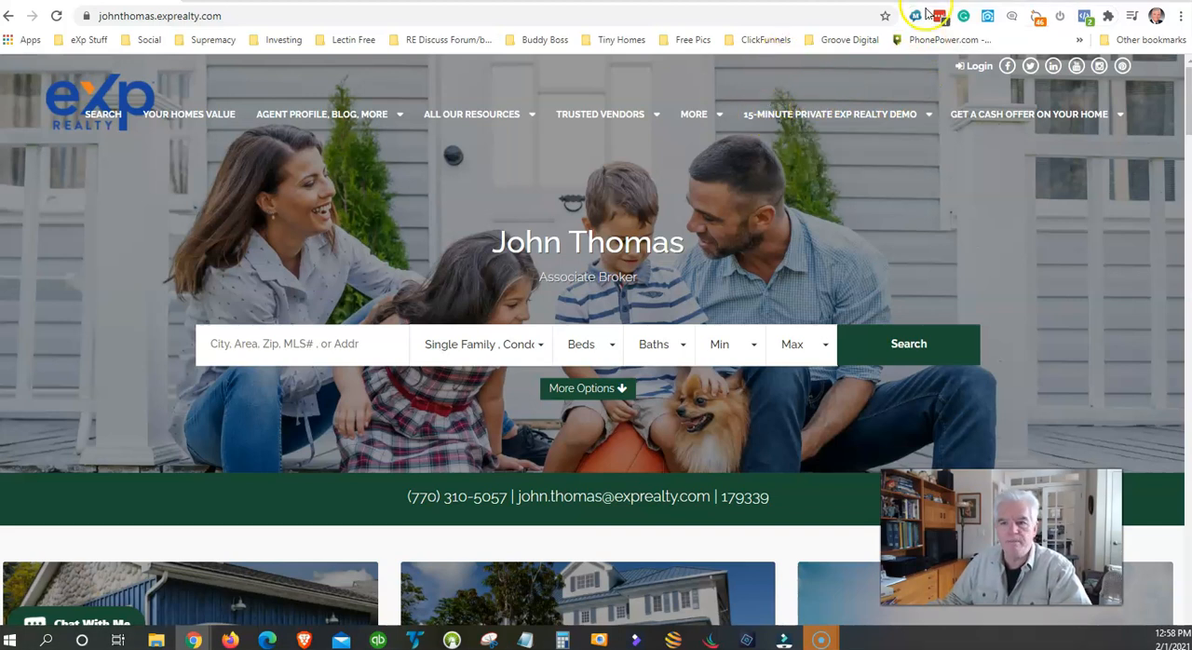
mouse_move(972, 157)
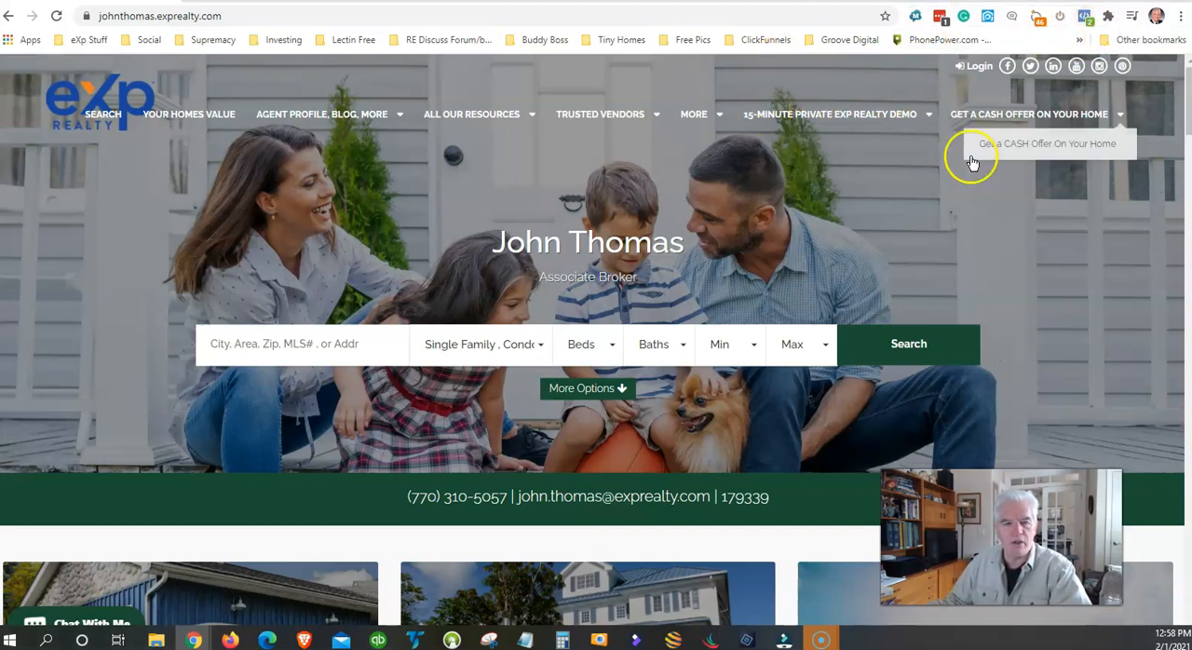